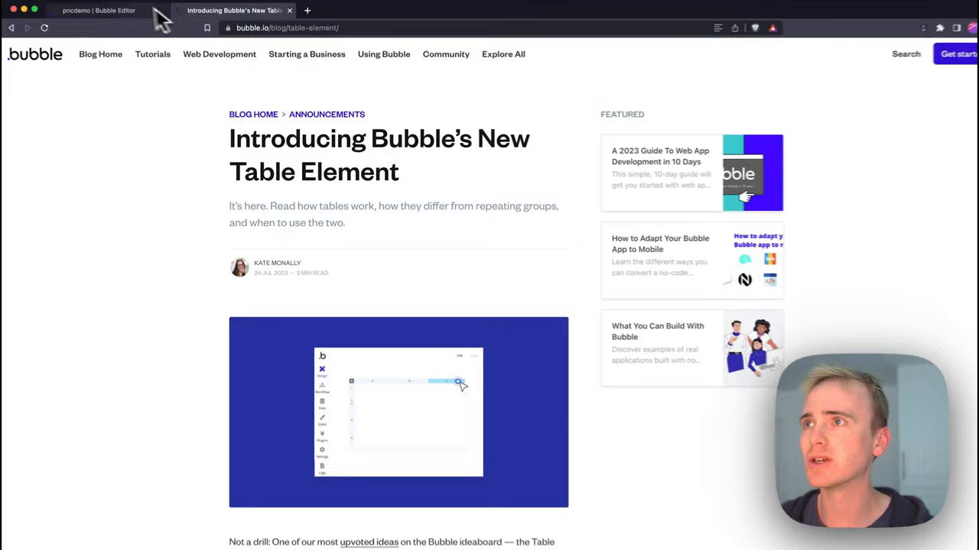
Step: Show the Contacts records in the Data tab's App data to review names, countries and emails
{"action": "left_click", "coordinate": [98, 9]}
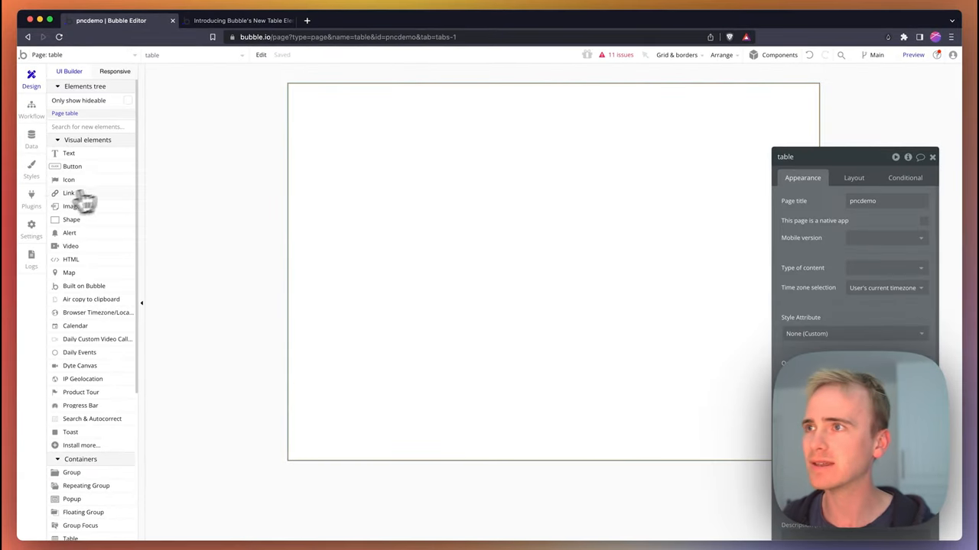
{"action": "left_click", "coordinate": [30, 138]}
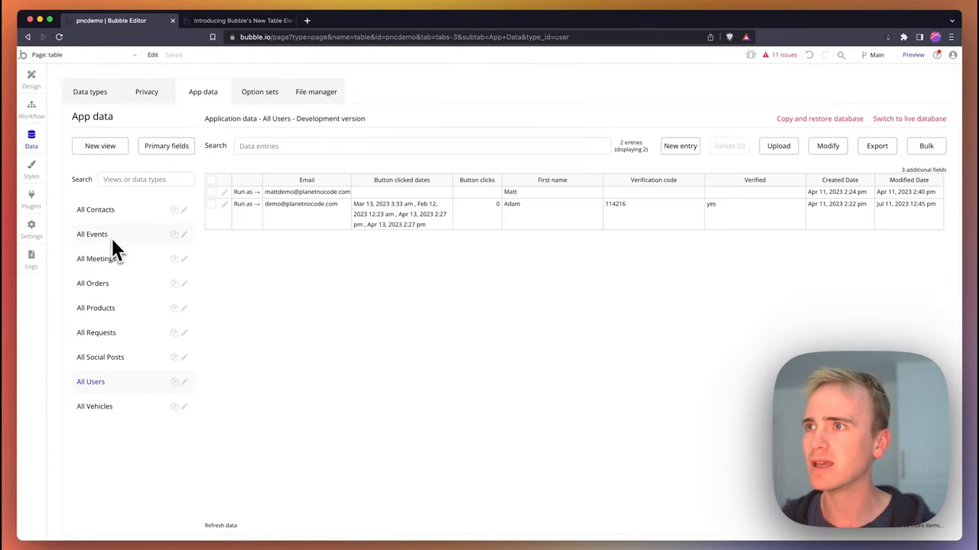
{"action": "left_click", "coordinate": [94, 210]}
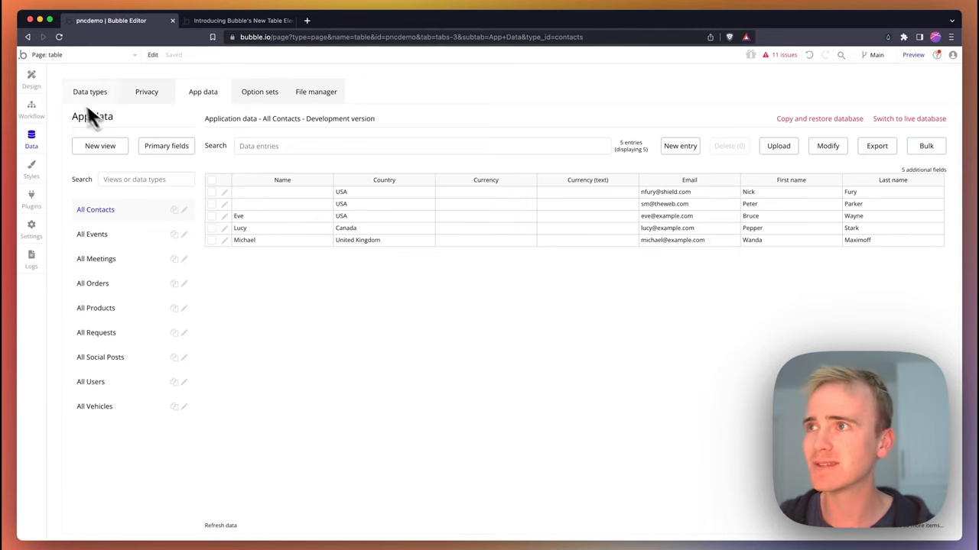
Step: Return to the Design tab and place a new three-column Table A on the page
{"action": "left_click", "coordinate": [30, 76]}
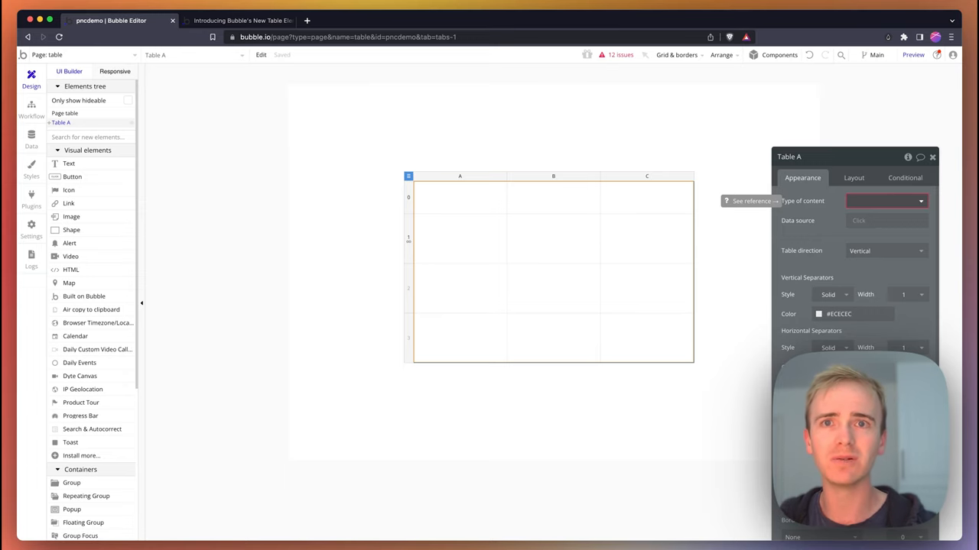
Step: Set the table's content type to Contacts with 'Do a search for' Contacts as its data source
{"action": "left_click", "coordinate": [886, 201]}
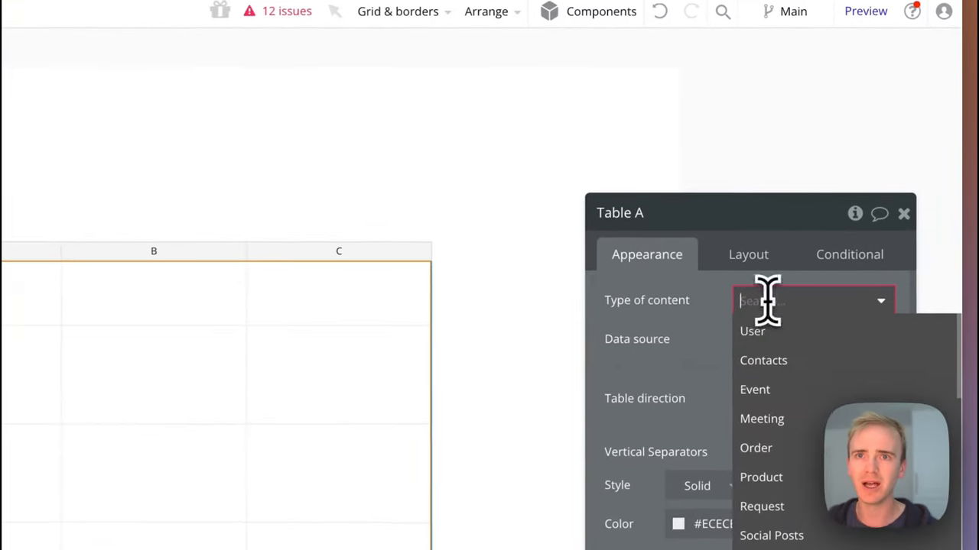
{"action": "left_click", "coordinate": [763, 361]}
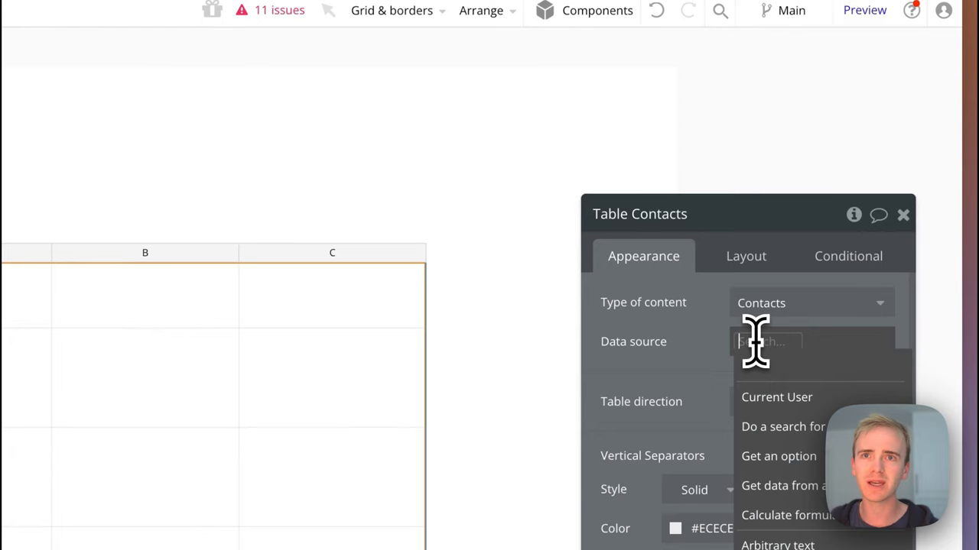
{"action": "left_click", "coordinate": [783, 427]}
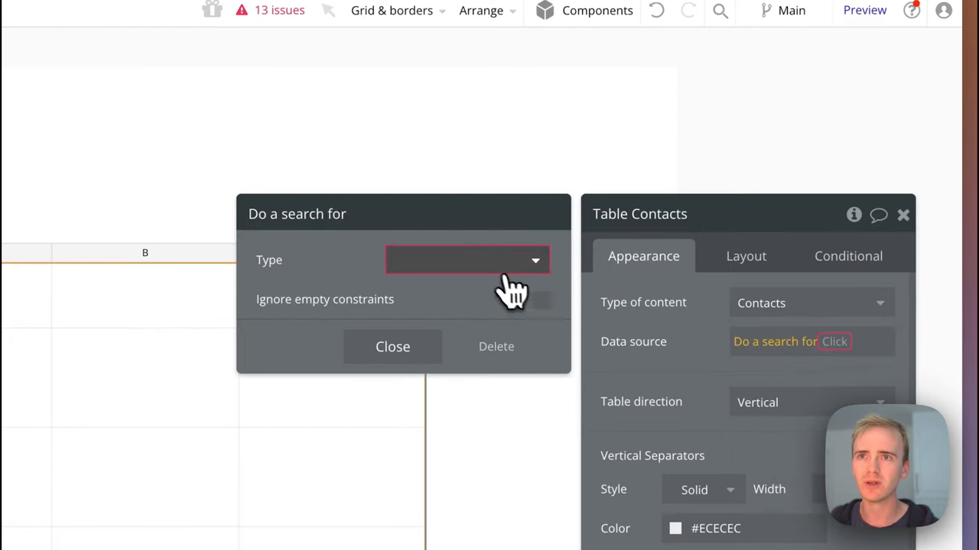
{"action": "left_click", "coordinate": [466, 260]}
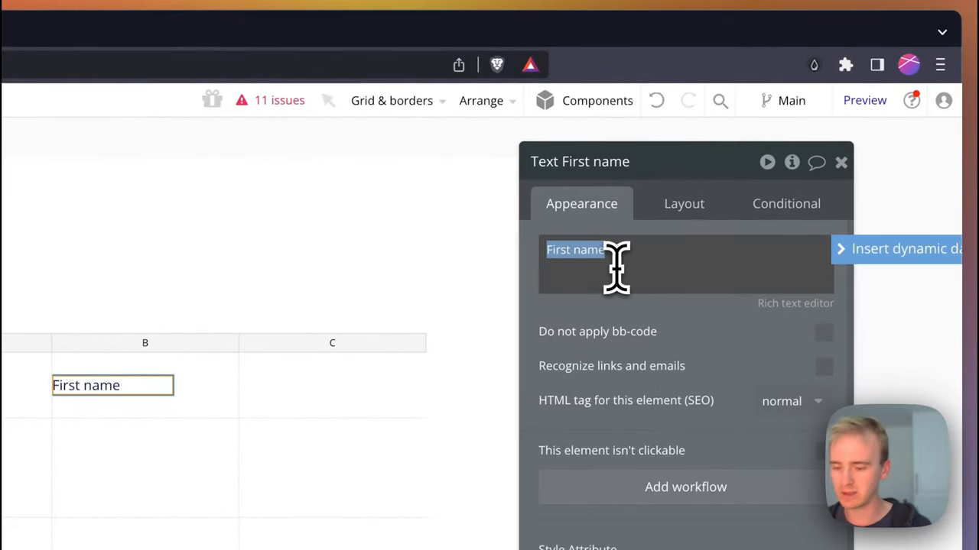
Step: Enter header texts First name, Last name and Country and paste them into the repeating row
{"action": "type", "text": "LAs"}
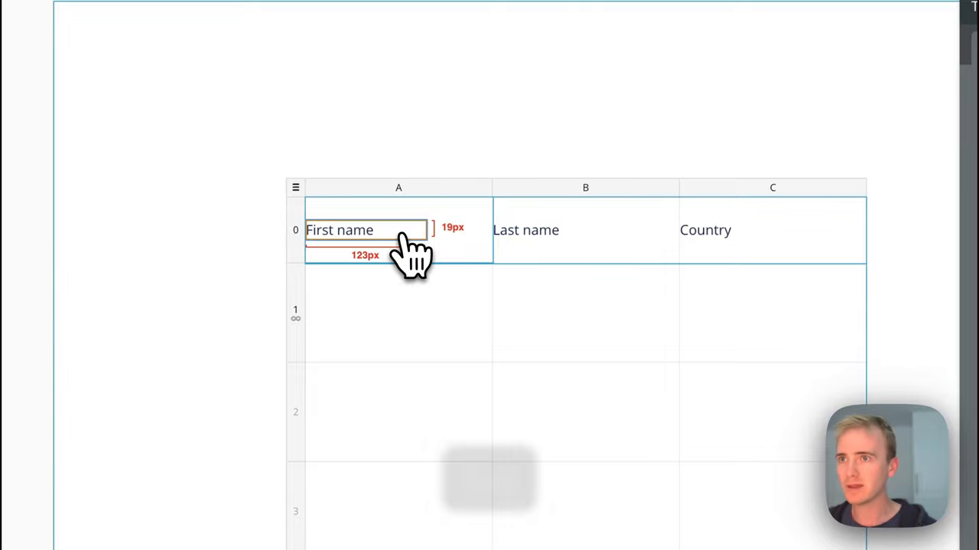
{"action": "key", "text": "cmd+v"}
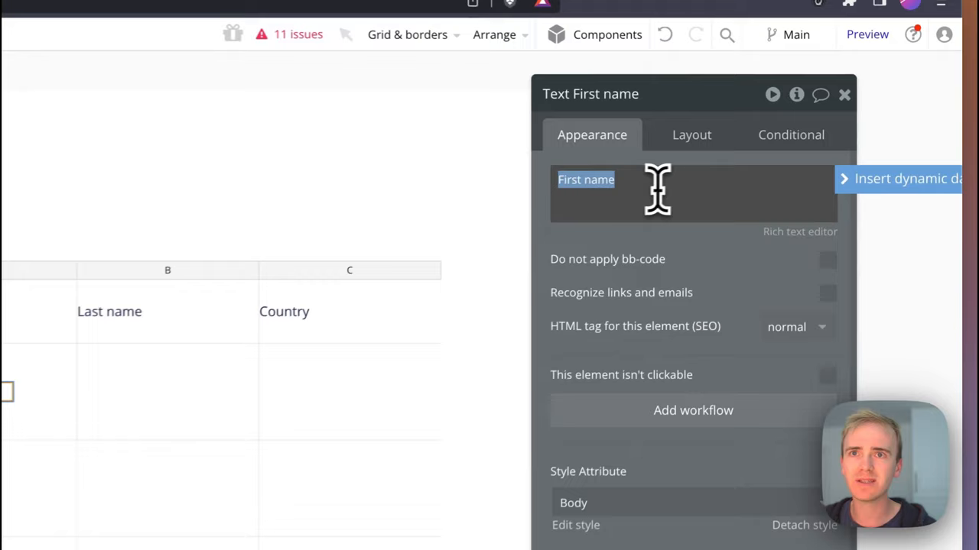
Step: Bind row texts to Current row's Contacts's First name, Last name and Country
{"action": "left_click", "coordinate": [905, 177]}
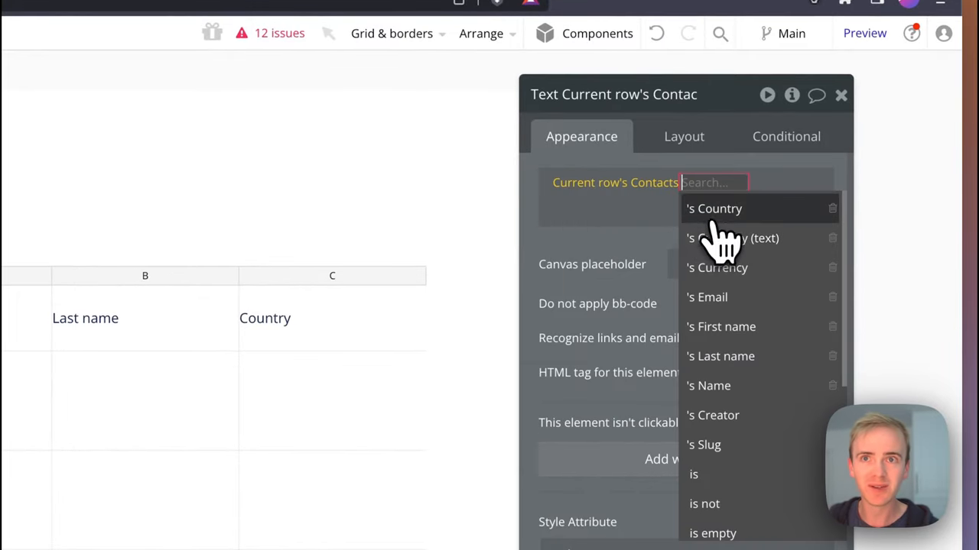
{"action": "left_click", "coordinate": [720, 327]}
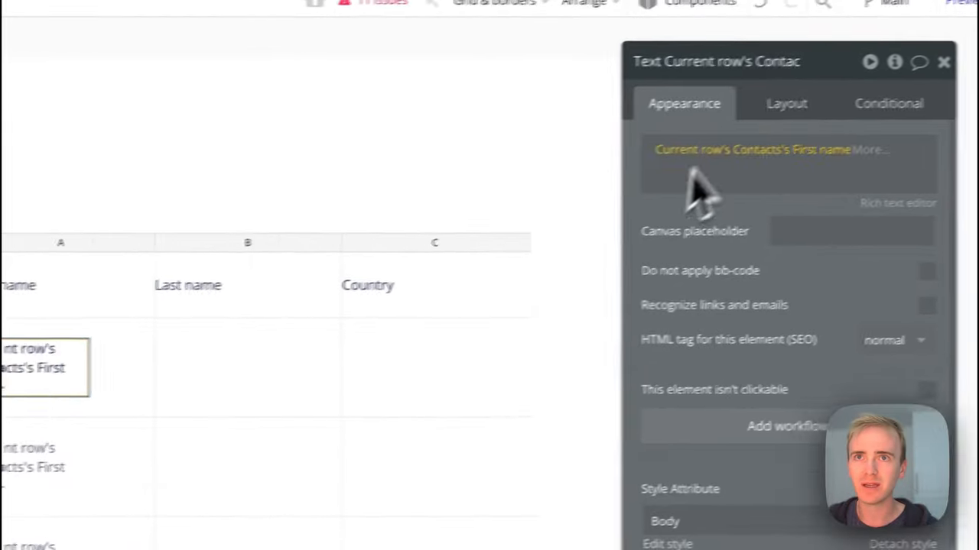
{"action": "left_click", "coordinate": [786, 104]}
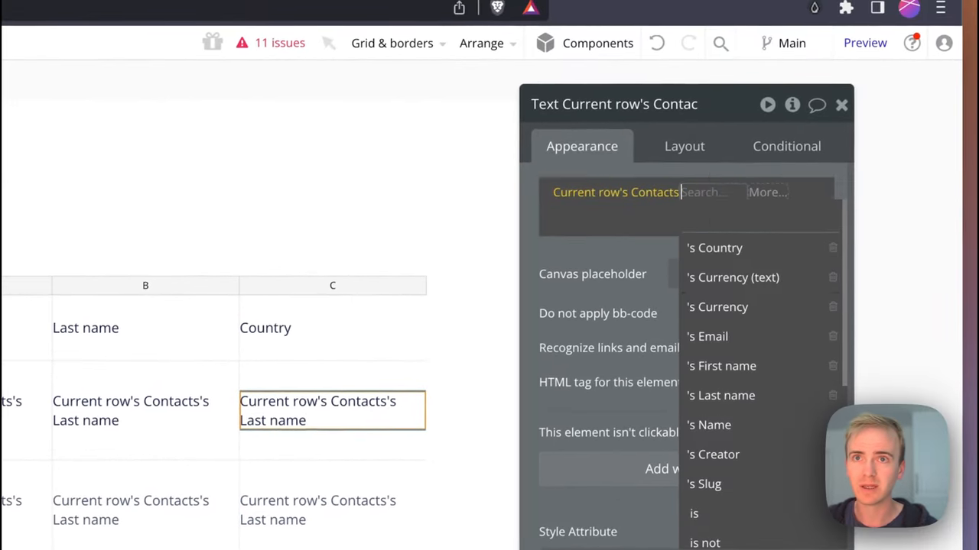
{"action": "left_click", "coordinate": [713, 248]}
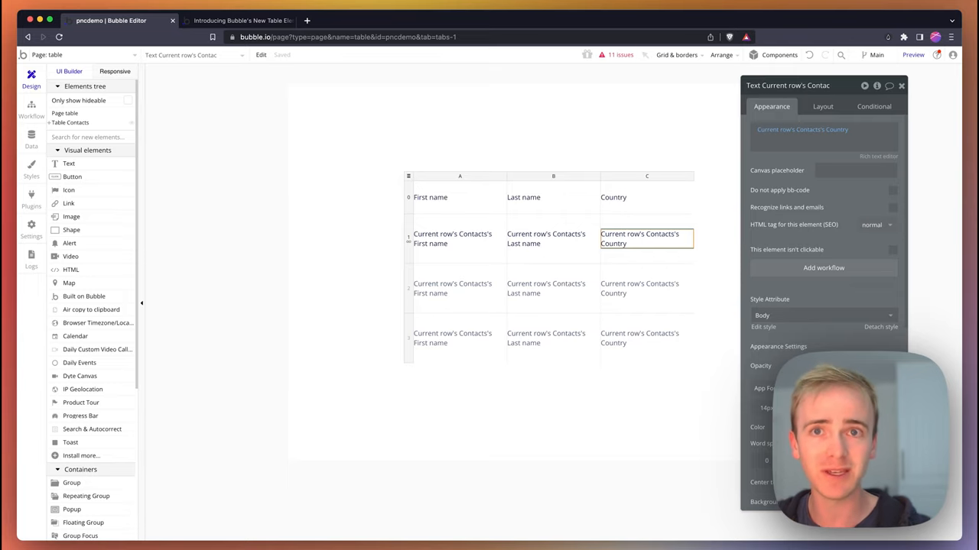
{"action": "mouse_move", "coordinate": [829, 94]}
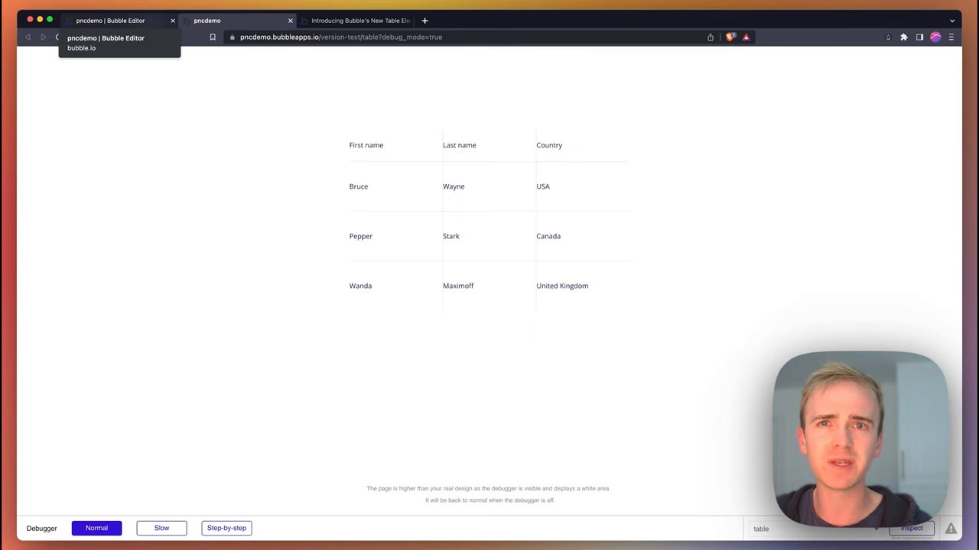
Step: After previewing the table of Bruce, Pepper and Wanda, return to the editor
{"action": "left_click", "coordinate": [110, 22]}
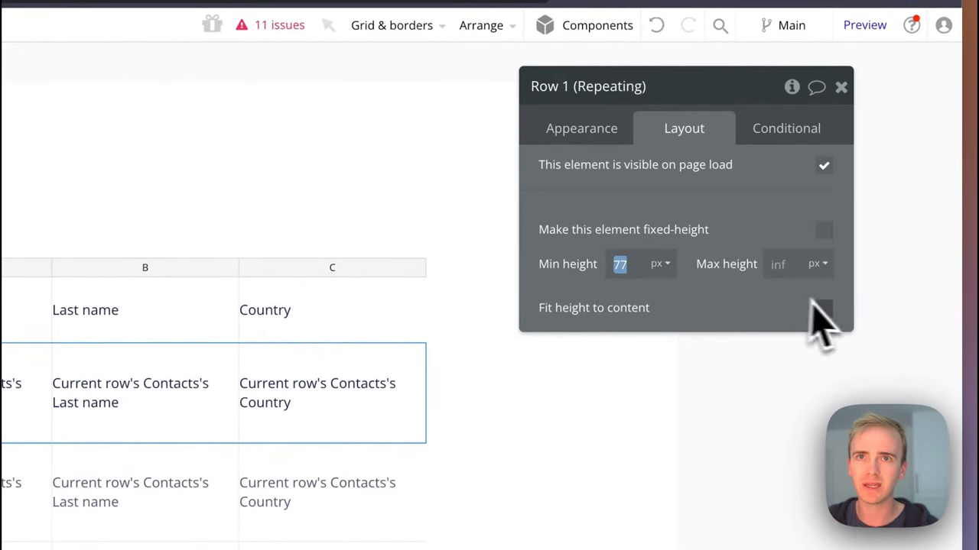
Step: Tick Fit height to content for both the repeating row and the header row
{"action": "left_click", "coordinate": [822, 308]}
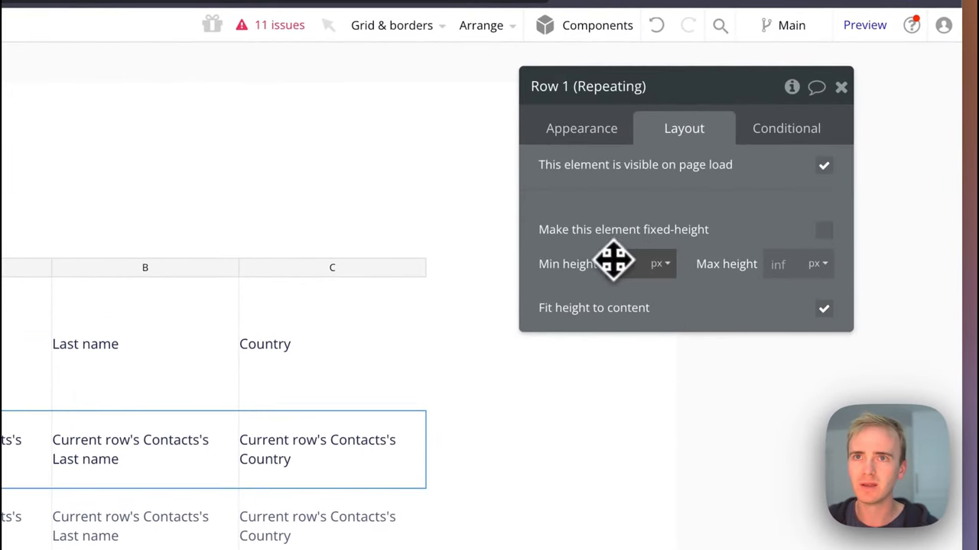
{"action": "left_click", "coordinate": [614, 263]}
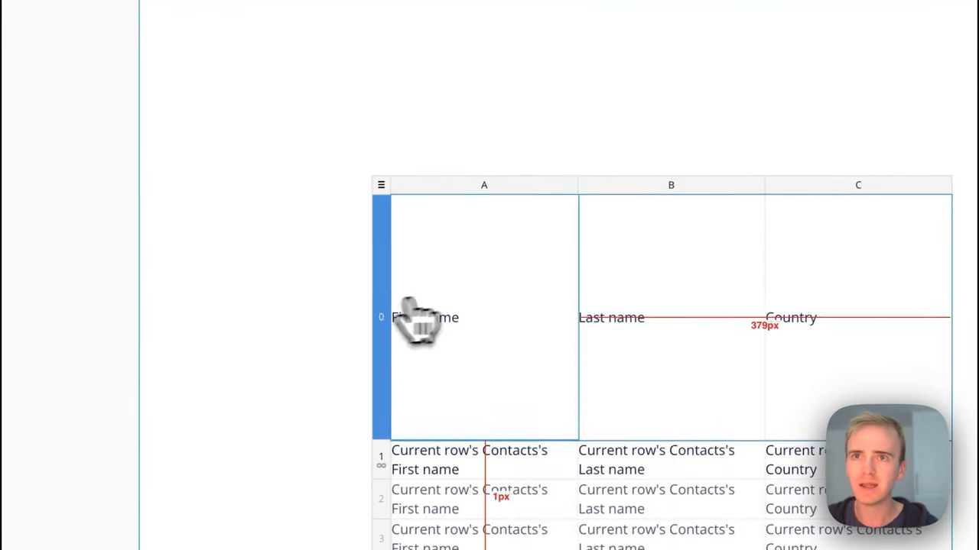
{"action": "left_click", "coordinate": [825, 297]}
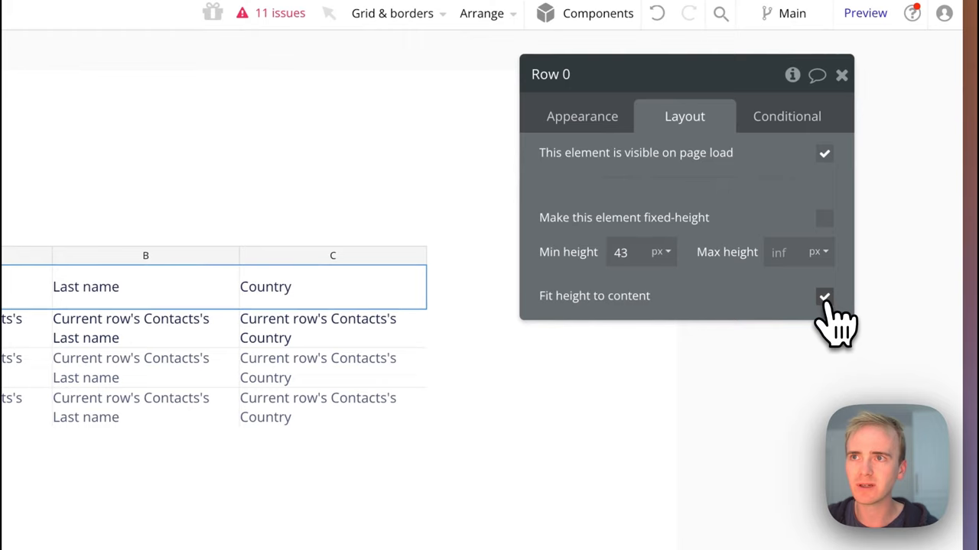
{"action": "left_click", "coordinate": [824, 296]}
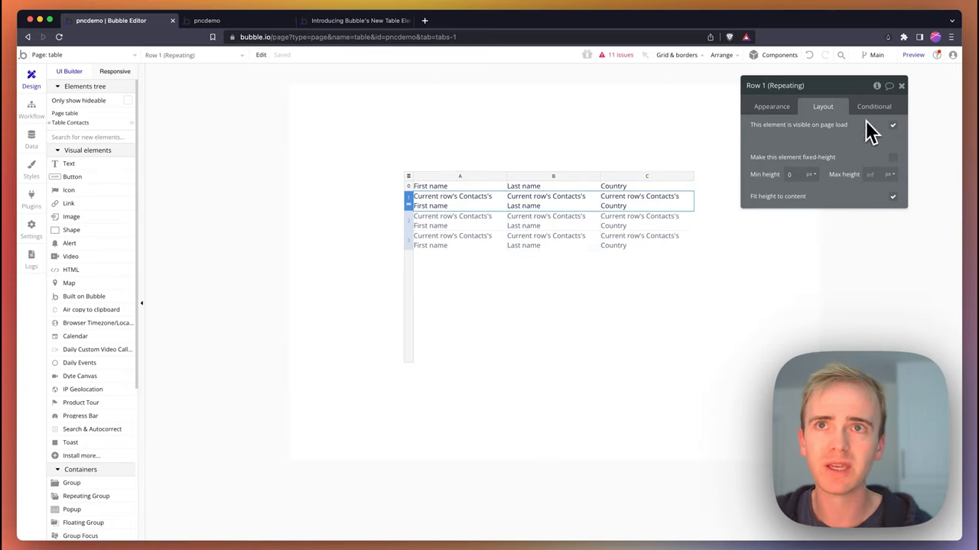
Step: Give the repeating row a flat-colour white background style
{"action": "left_click", "coordinate": [875, 107]}
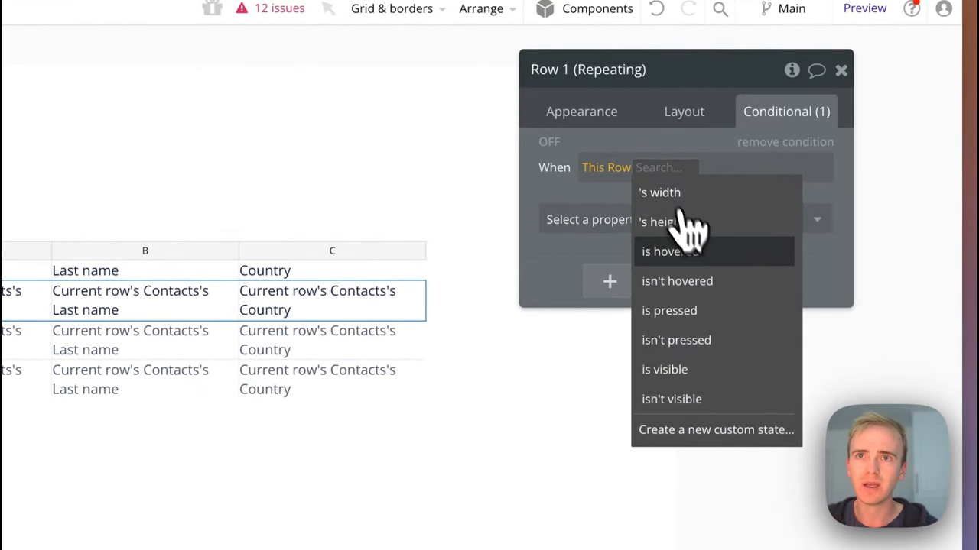
{"action": "left_click", "coordinate": [581, 110]}
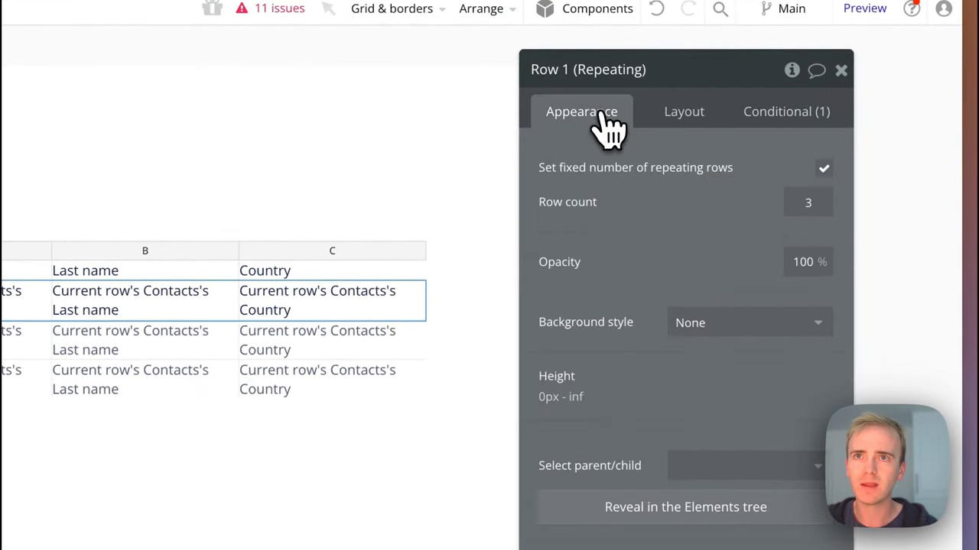
{"action": "left_click", "coordinate": [749, 321]}
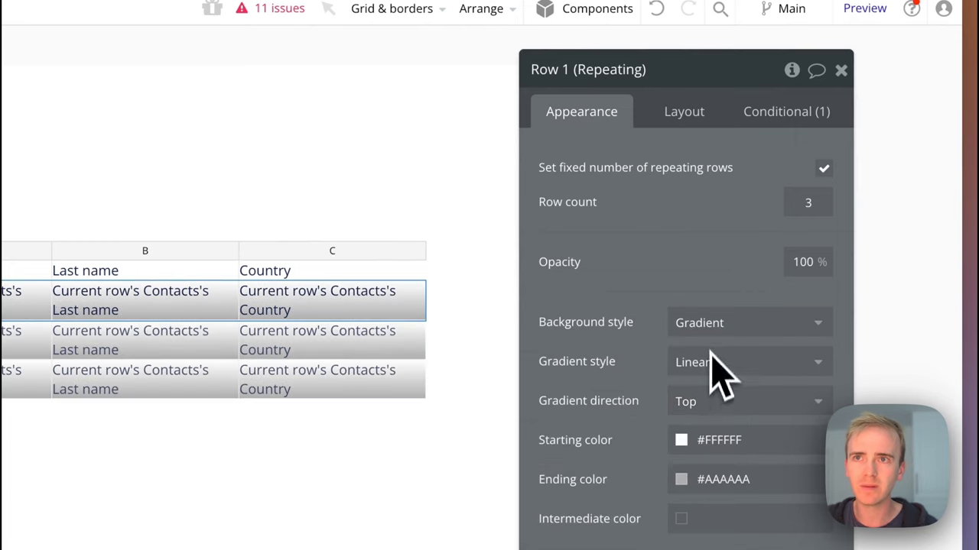
{"action": "left_click", "coordinate": [747, 322]}
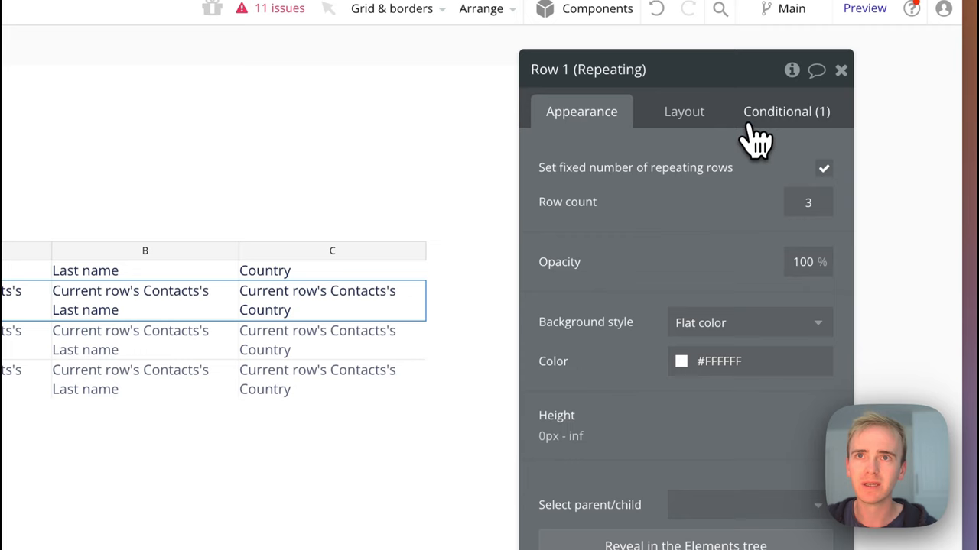
Step: Add a 'This Row is hovered' condition setting background colour #F2F2F2 and preview it
{"action": "left_click", "coordinate": [785, 110]}
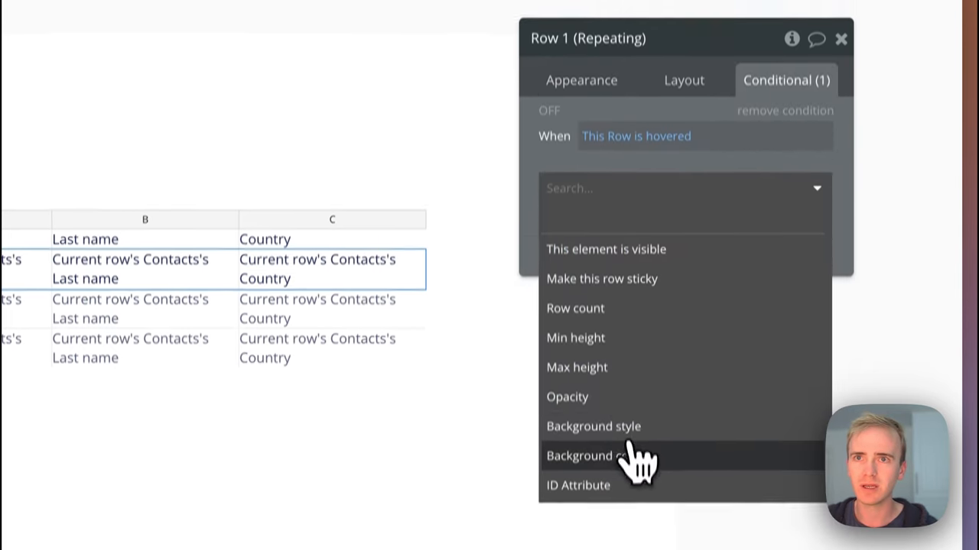
{"action": "left_click", "coordinate": [593, 455]}
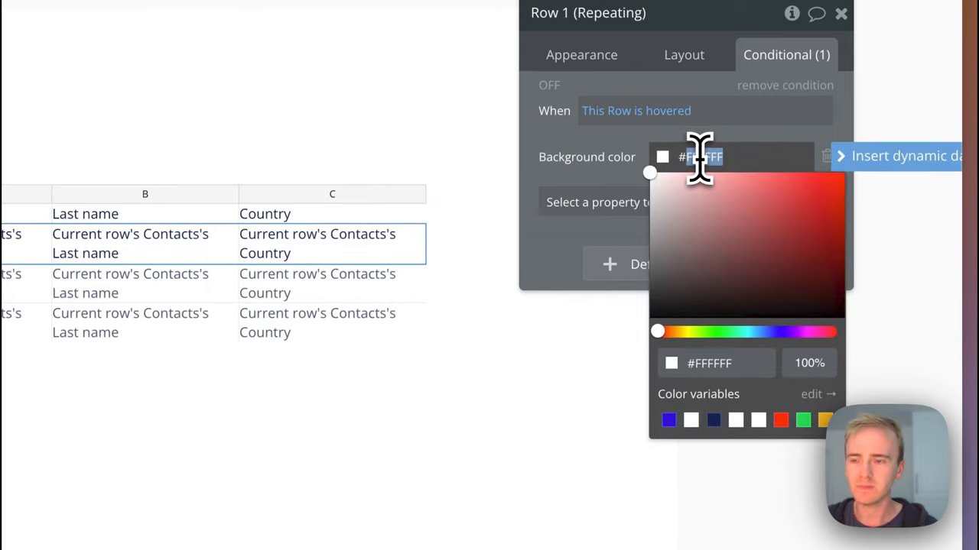
{"action": "type", "text": "f2f2f2"}
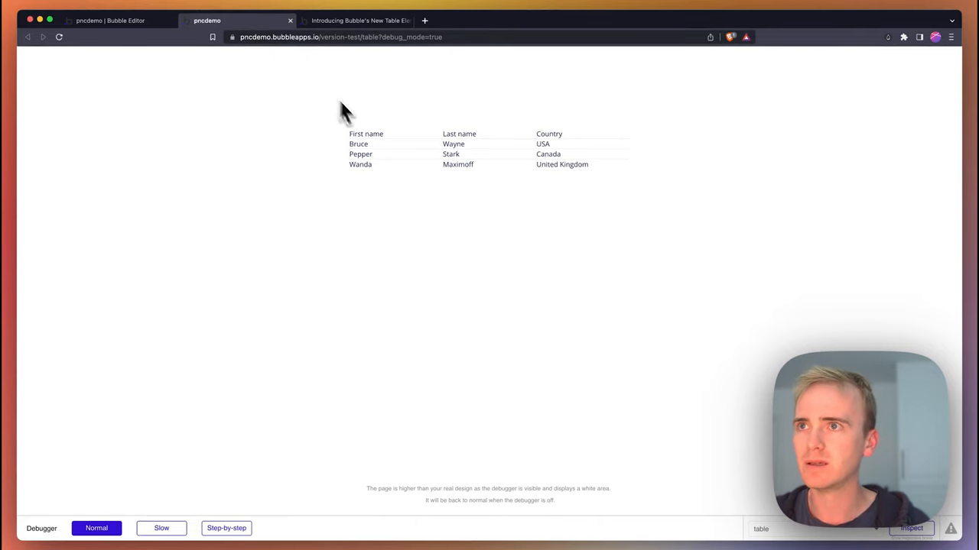
{"action": "mouse_move", "coordinate": [394, 172]}
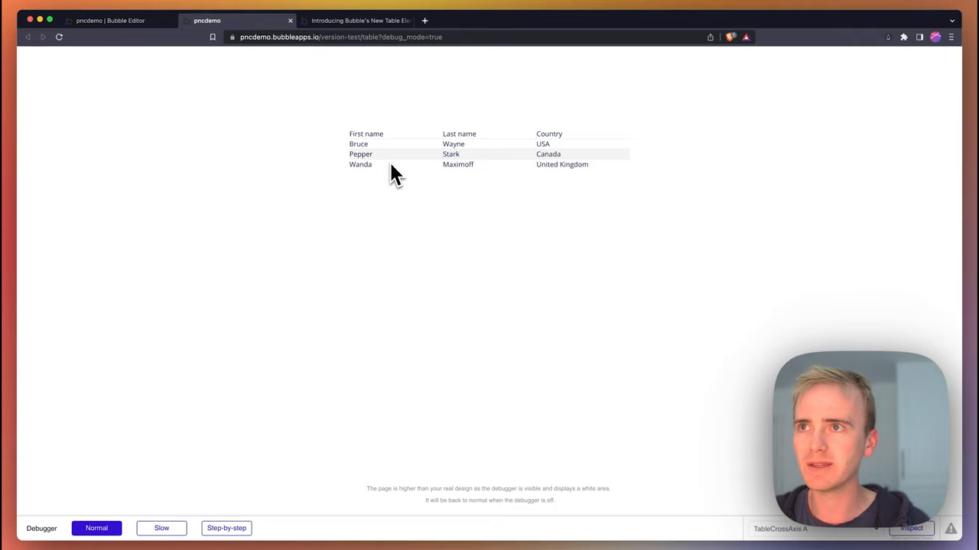
{"action": "left_click", "coordinate": [110, 21]}
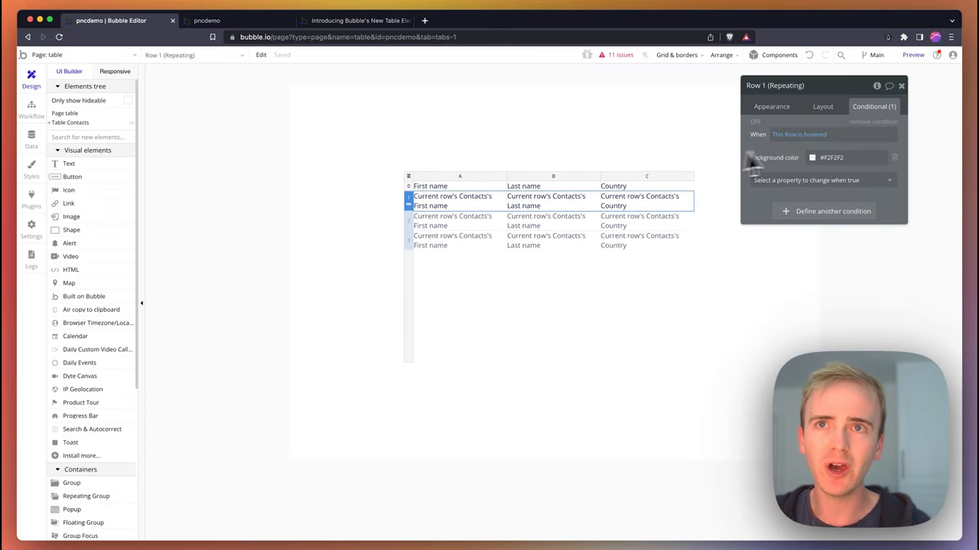
Step: Review the row's hover condition, then select the first-name text in the first row
{"action": "left_click", "coordinate": [811, 134]}
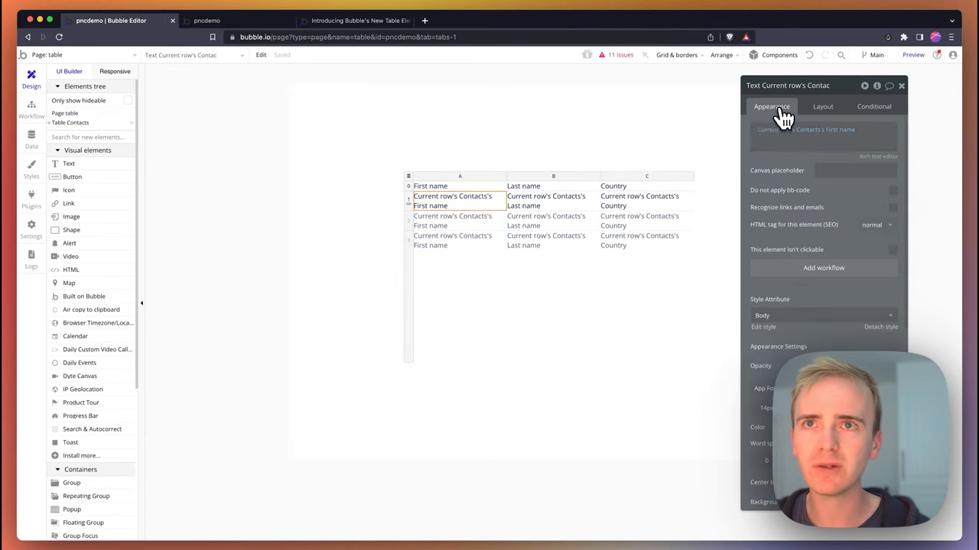
{"action": "left_click", "coordinate": [810, 129]}
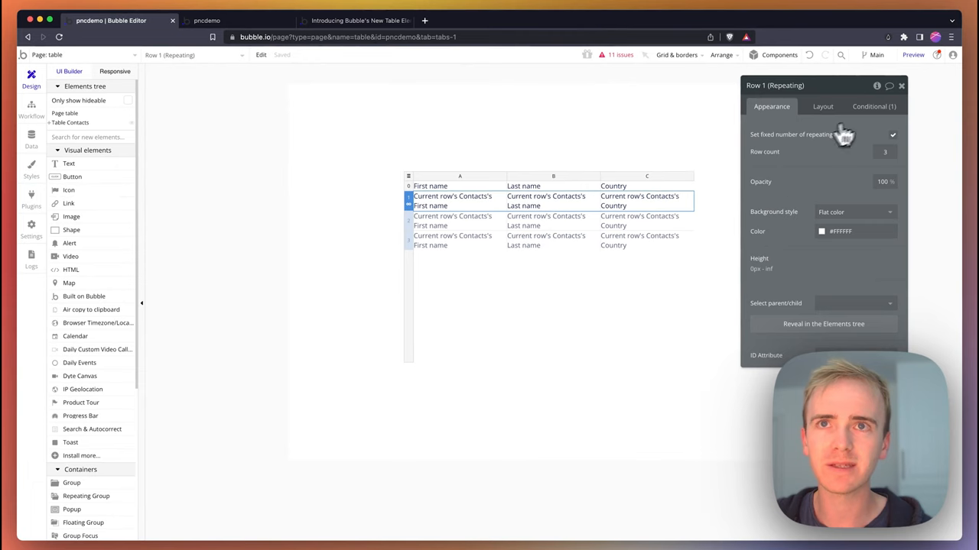
{"action": "left_click", "coordinate": [874, 107]}
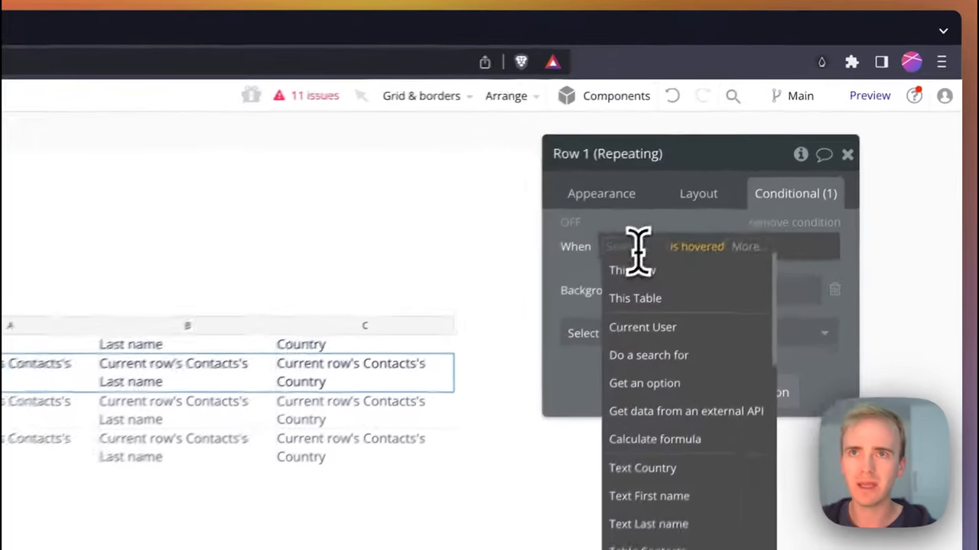
{"action": "left_click", "coordinate": [630, 269]}
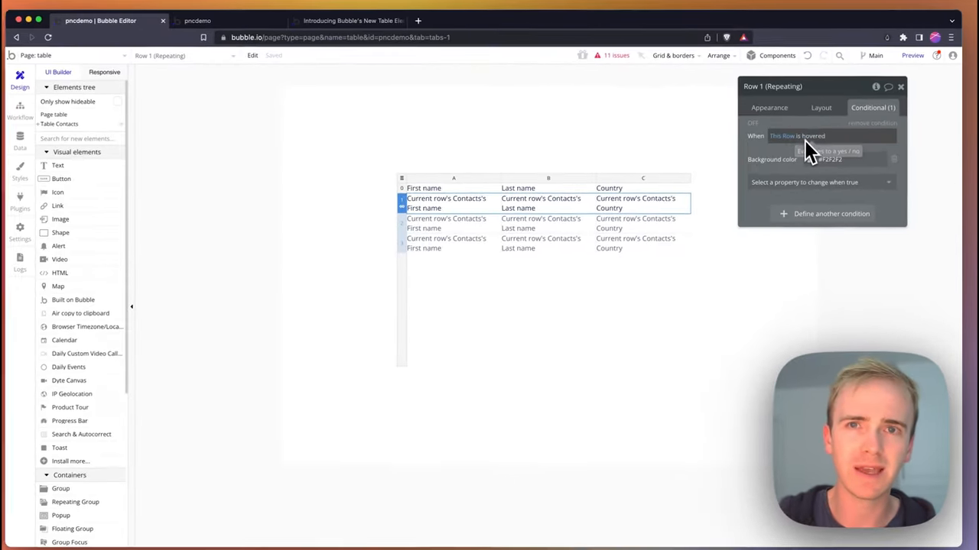
{"action": "left_click", "coordinate": [446, 205]}
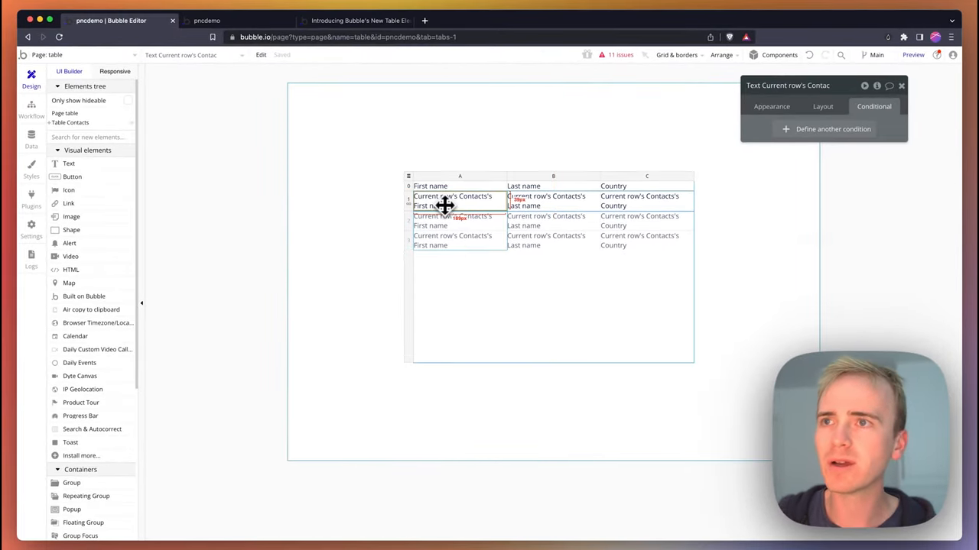
Step: Give Group A a condition 'Current row's index <- modulo -> 2 is 0' changing its background colour
{"action": "left_click", "coordinate": [771, 107]}
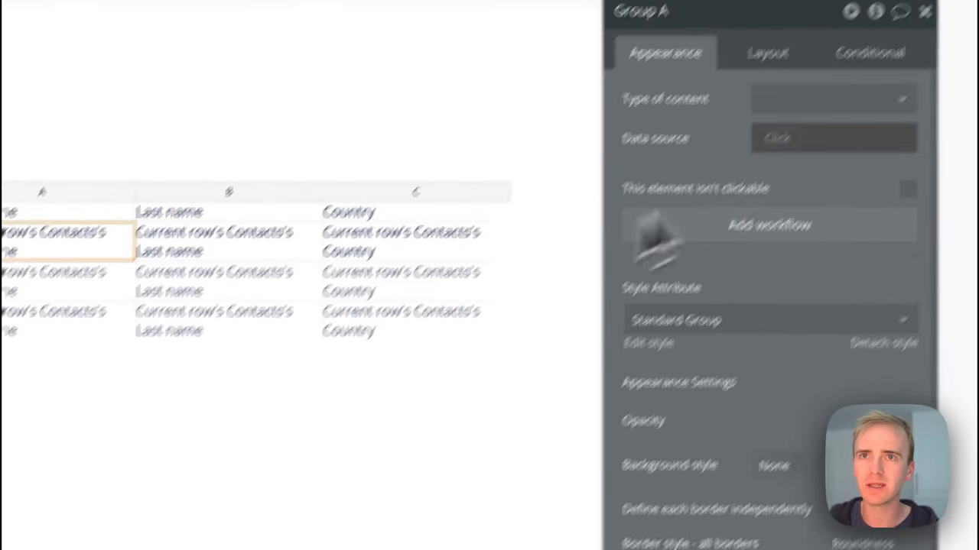
{"action": "left_click", "coordinate": [786, 136]}
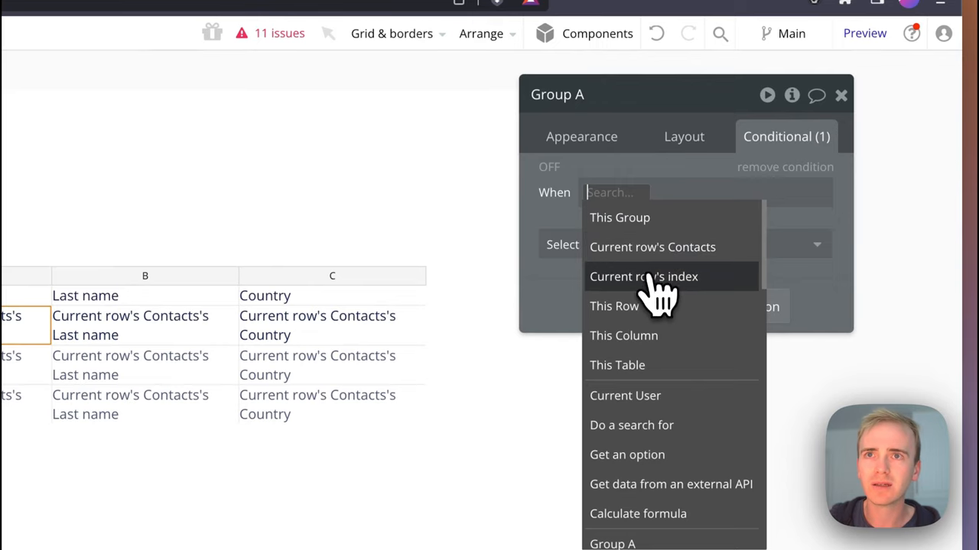
{"action": "left_click", "coordinate": [642, 277]}
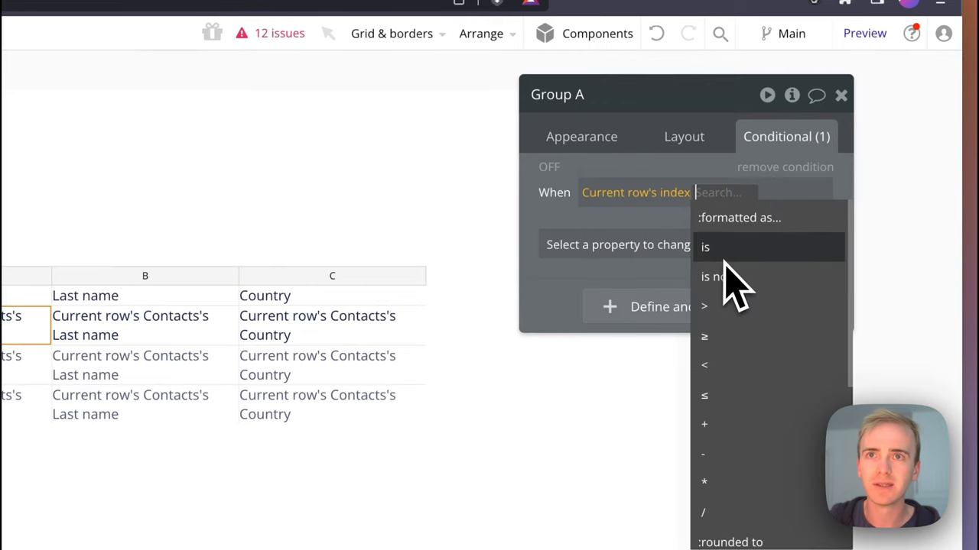
{"action": "type", "text": "mod"}
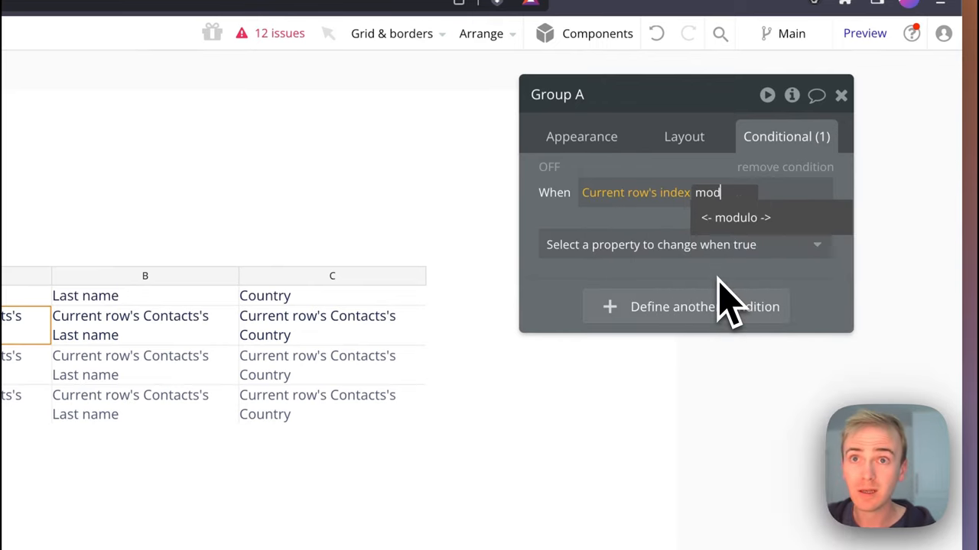
{"action": "left_click", "coordinate": [734, 217]}
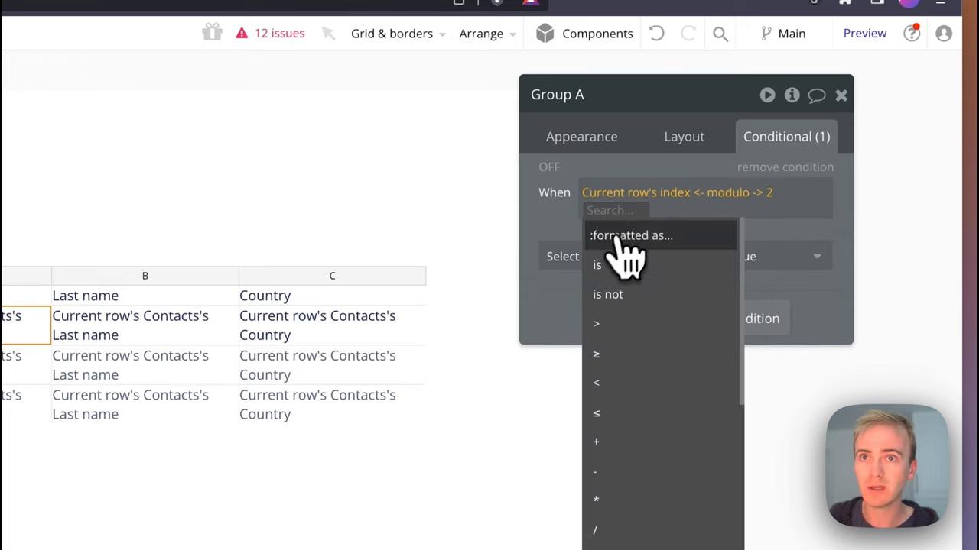
{"action": "left_click", "coordinate": [596, 264]}
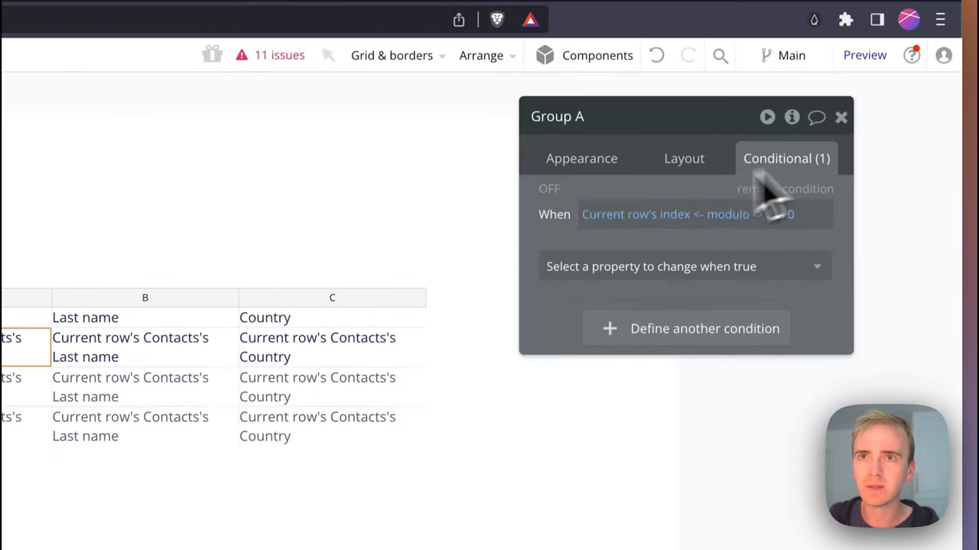
{"action": "type", "text": "bac"}
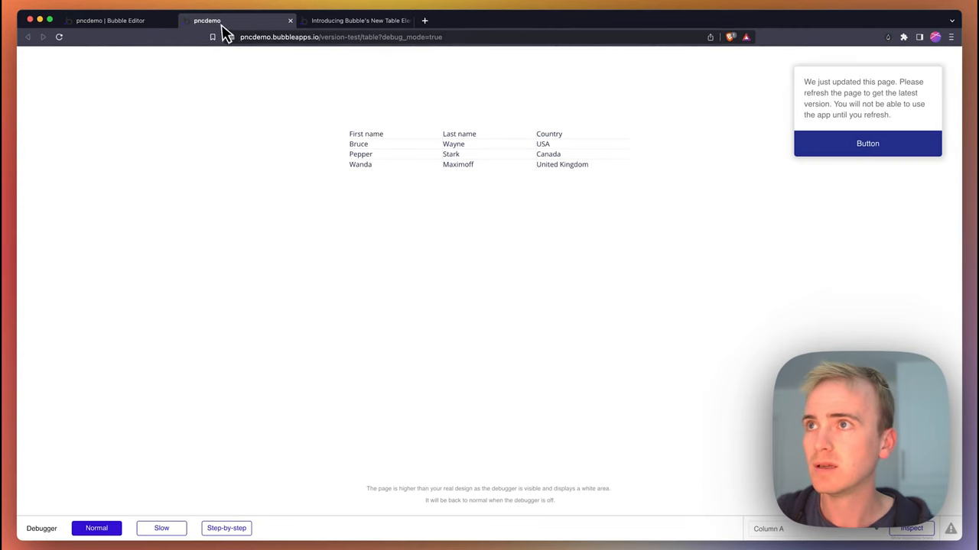
Step: Reload the preview to confirm Pepper's pink even-row cell, then reselect Row 1's hover rule in the editor
{"action": "left_click", "coordinate": [58, 36]}
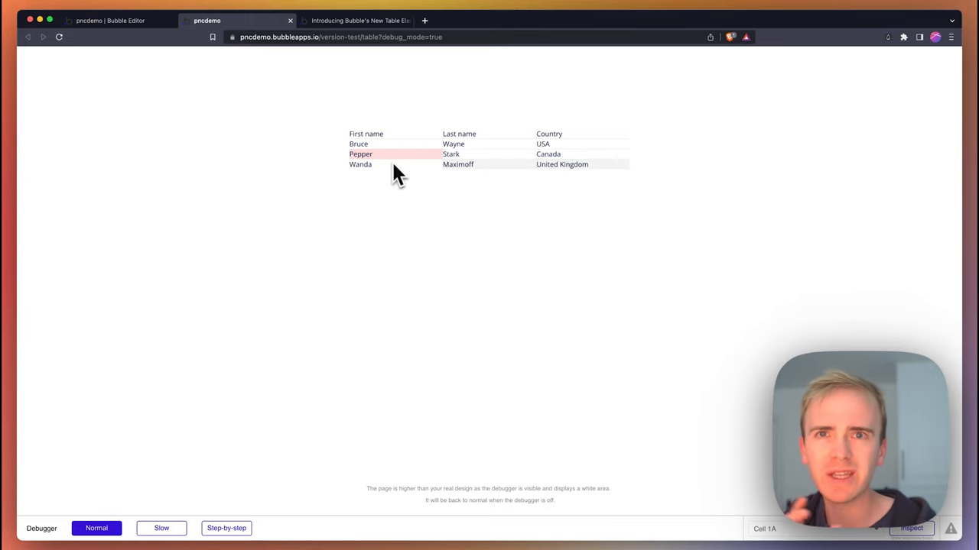
{"action": "left_click", "coordinate": [110, 22]}
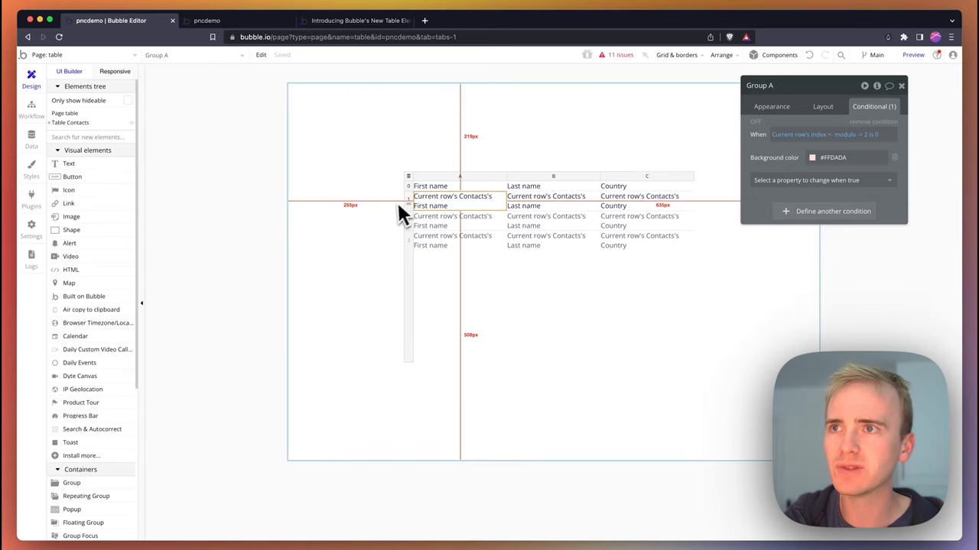
{"action": "left_click", "coordinate": [428, 200]}
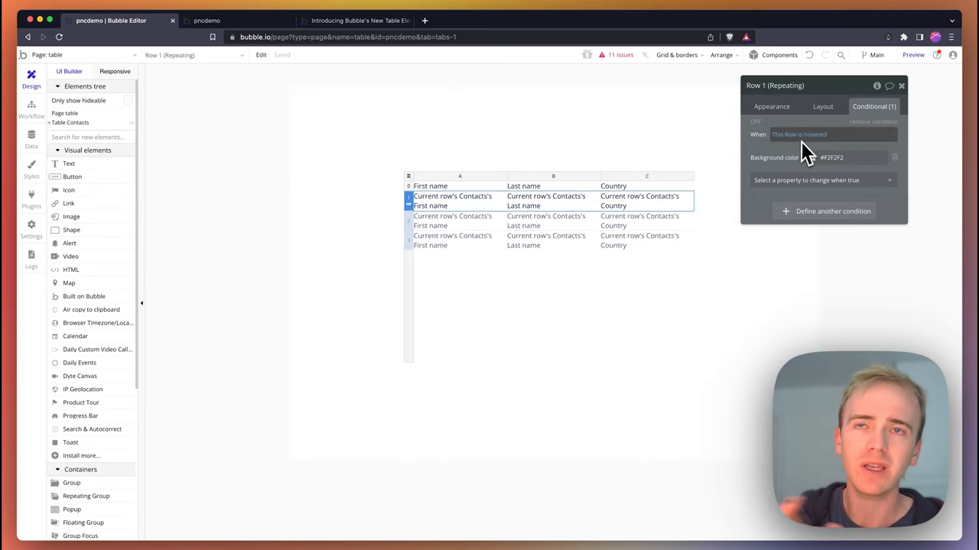